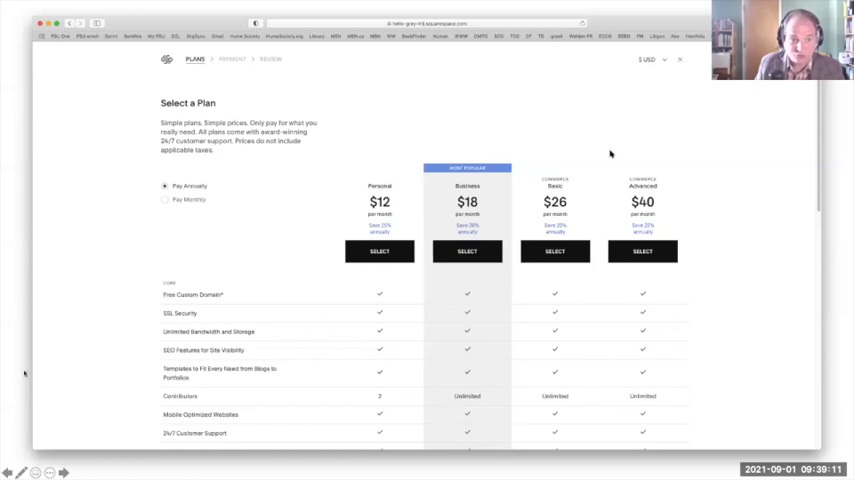
# - Scroll through the plan comparison rows covering commerce tools, marketing features and Squarespace Select
pyautogui.scroll(-3)
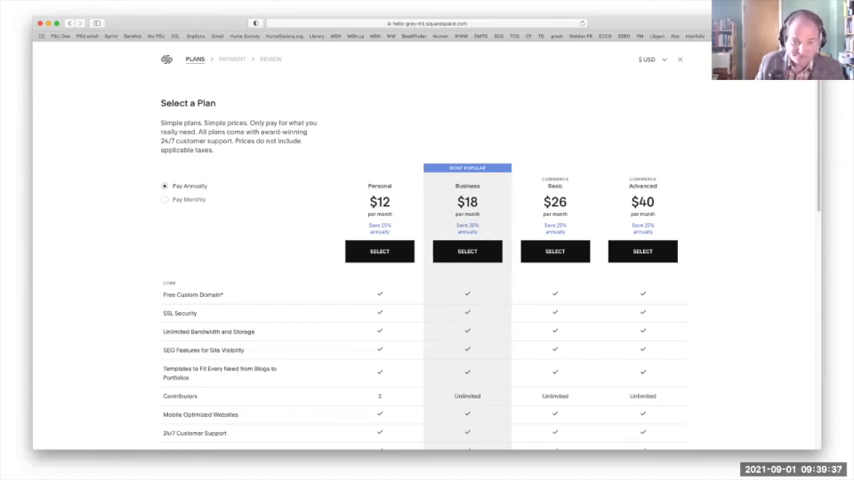
pyautogui.scroll(-3)
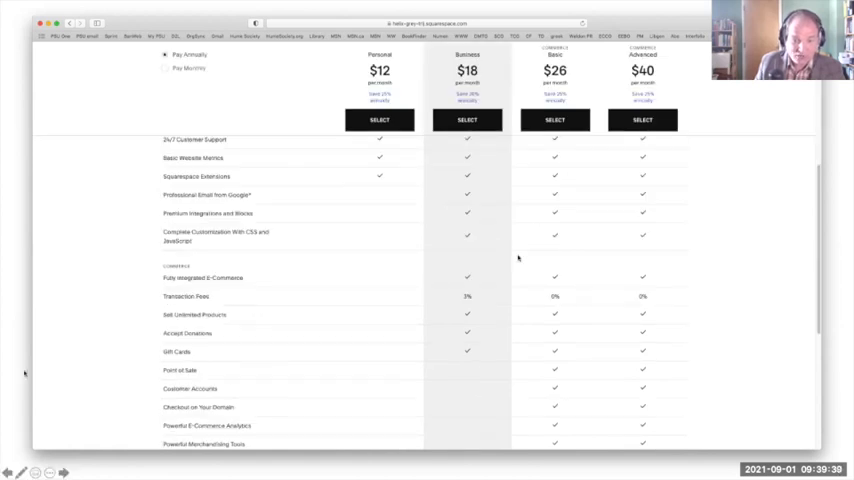
pyautogui.moveTo(620, 220)
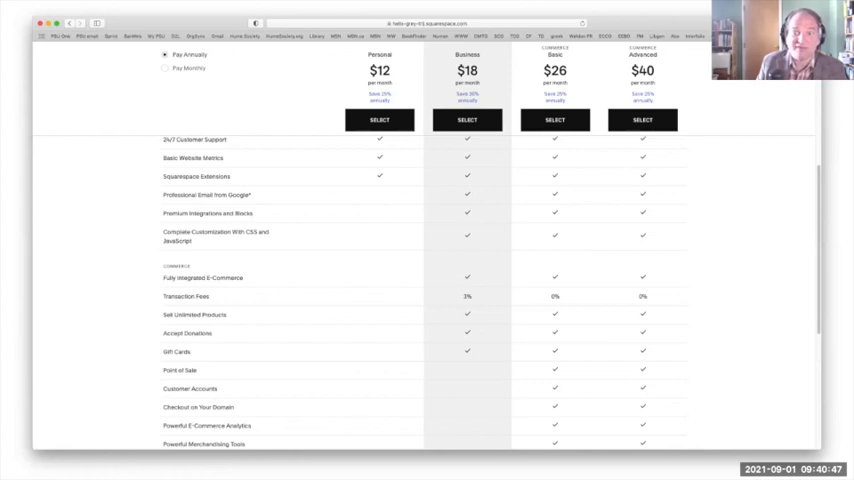
pyautogui.moveTo(436, 310)
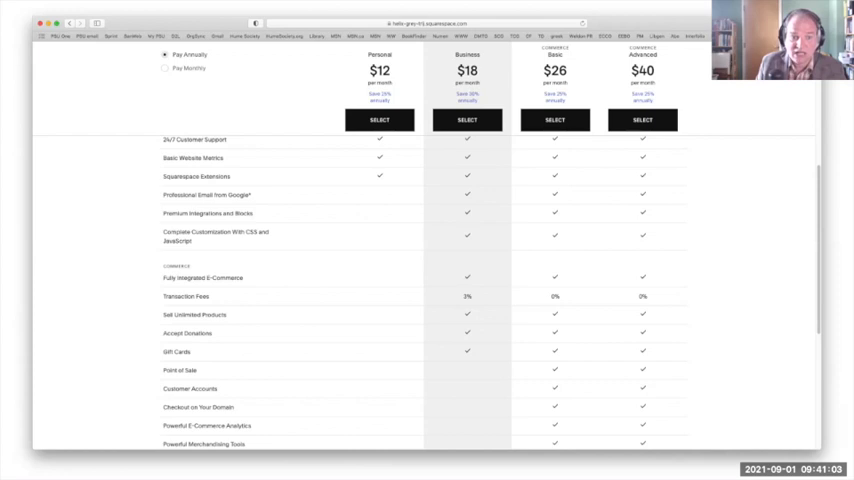
pyautogui.scroll(3)
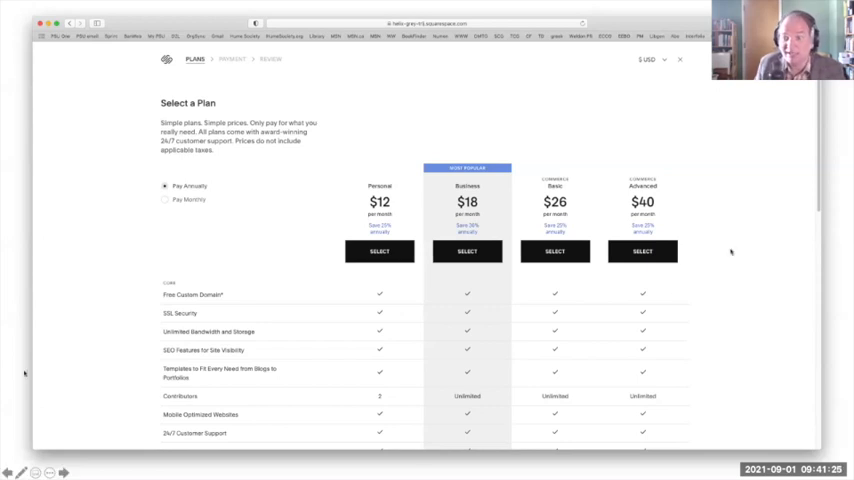
pyautogui.scroll(-3)
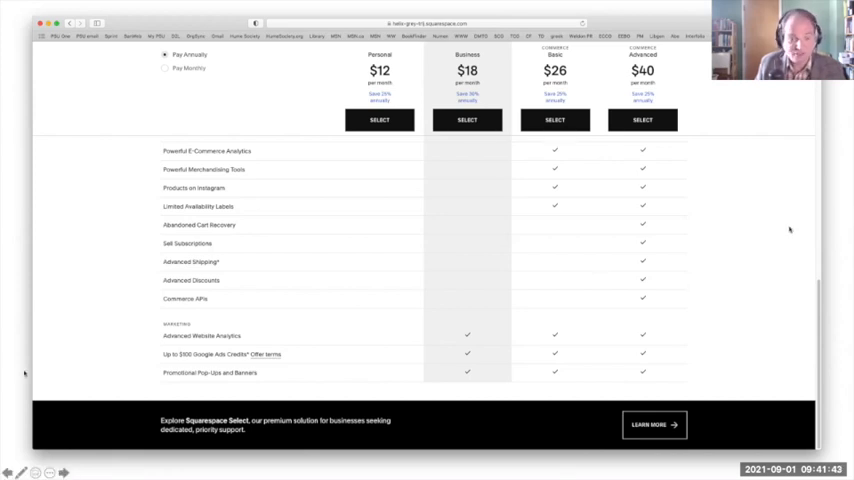
pyautogui.moveTo(752, 220)
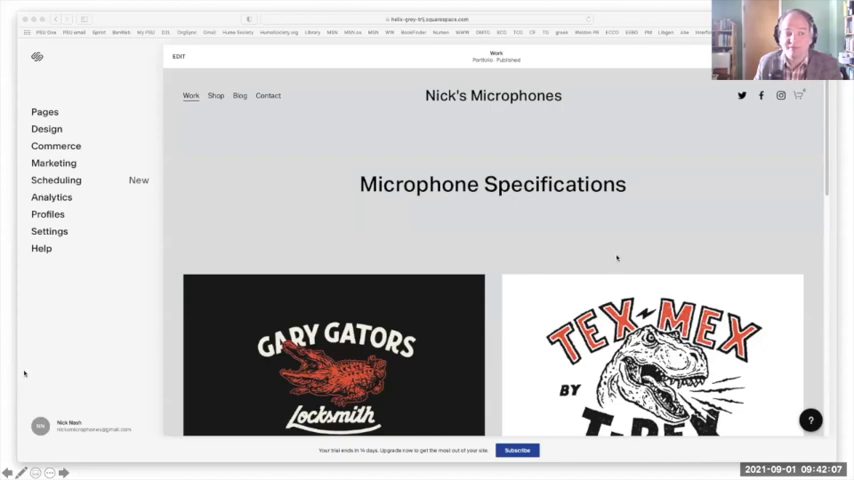
pyautogui.moveTo(524, 200)
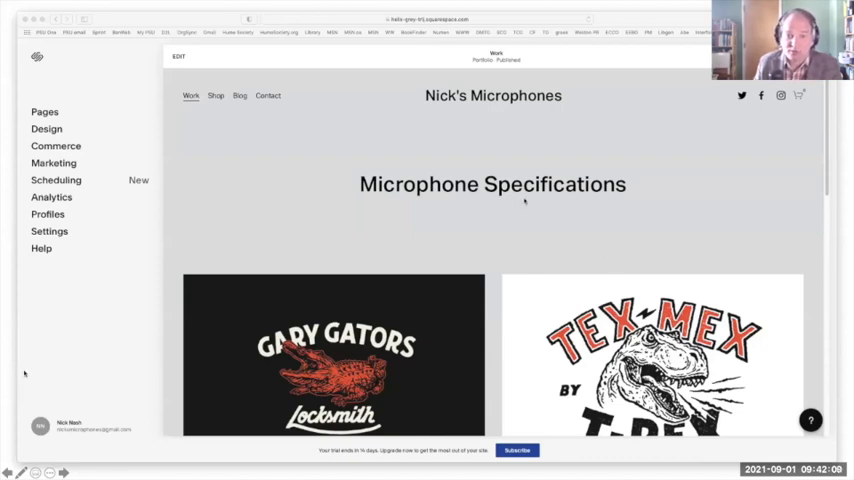
pyautogui.moveTo(410, 150)
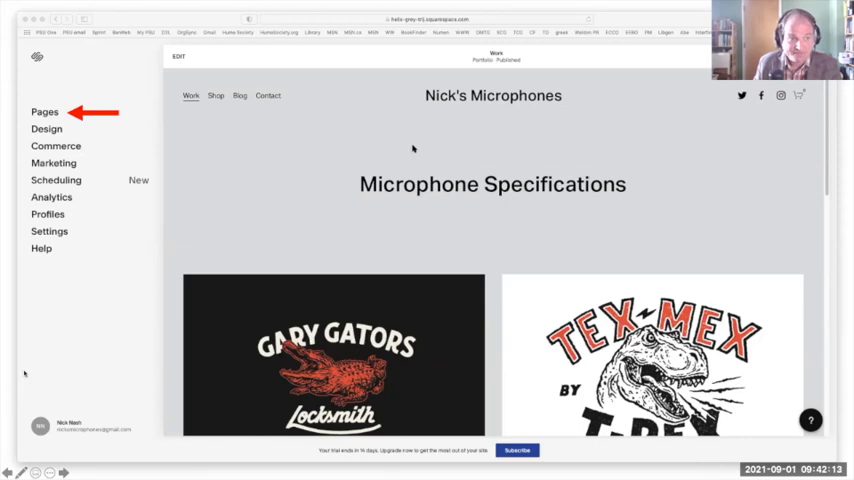
pyautogui.click(44, 112)
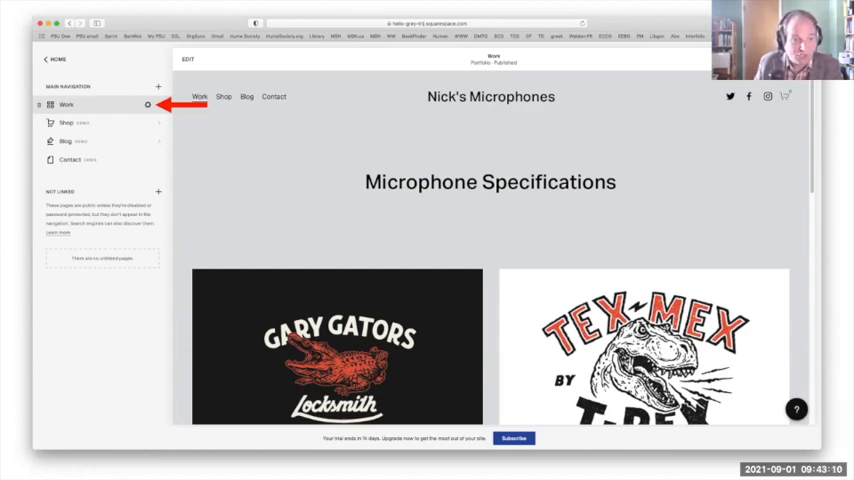
# - Set the Work page's Navigation Title to Microphone Specifications in Portfolio Settings and save
pyautogui.click(148, 104)
pyautogui.write('/specs')
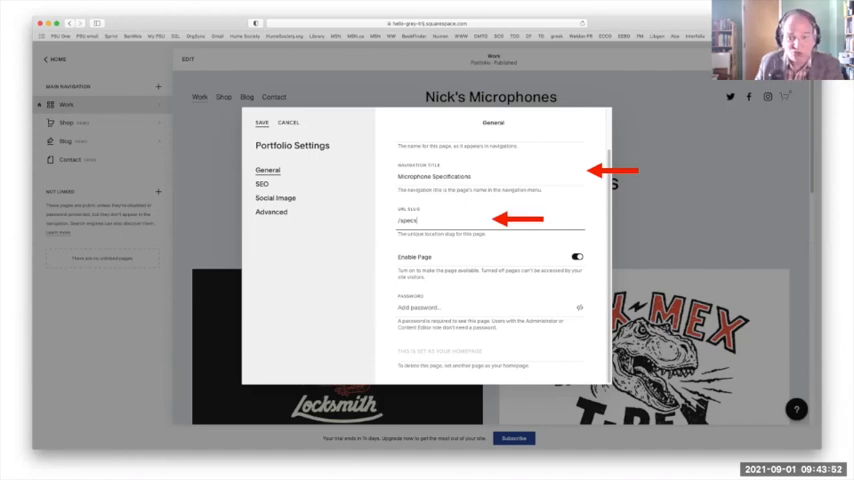
pyautogui.click(260, 122)
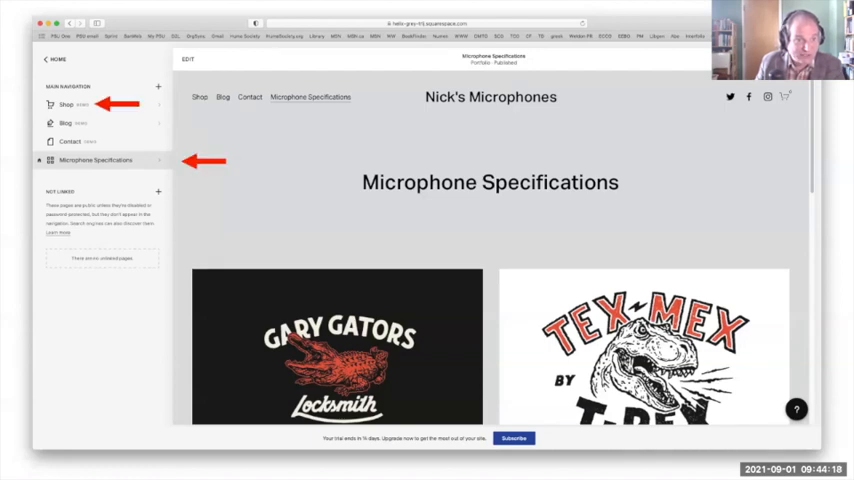
# - Rename Shop's Page Title, Navigation Title and URL to Home and confirm it as the homepage
pyautogui.click(66, 104)
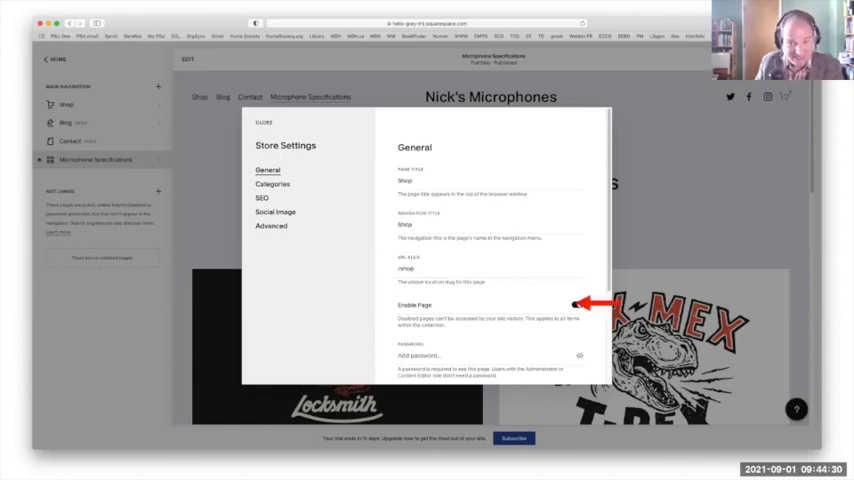
pyautogui.click(576, 304)
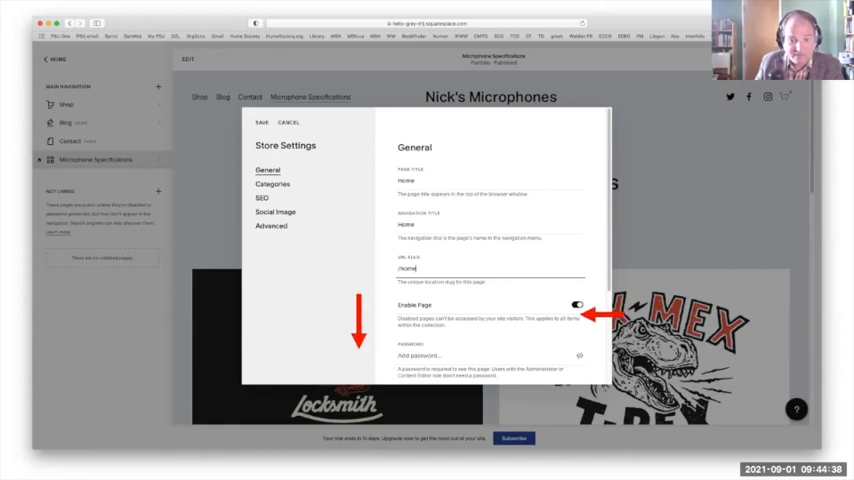
pyautogui.scroll(-3)
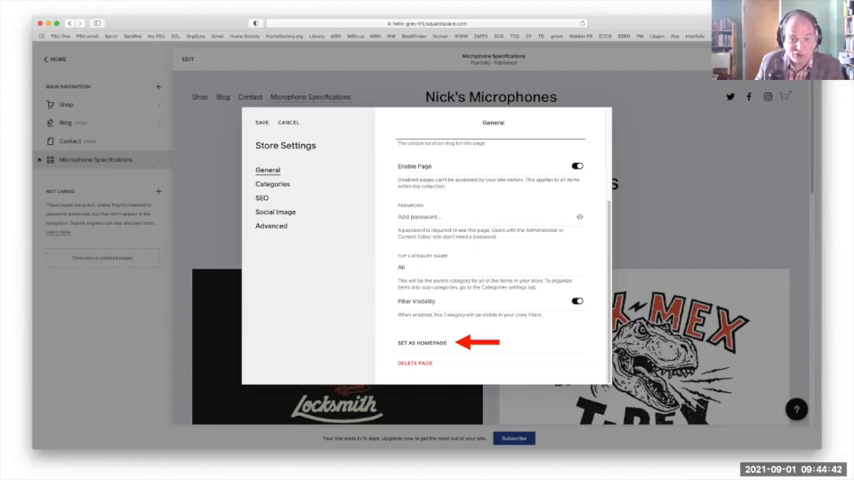
pyautogui.click(422, 344)
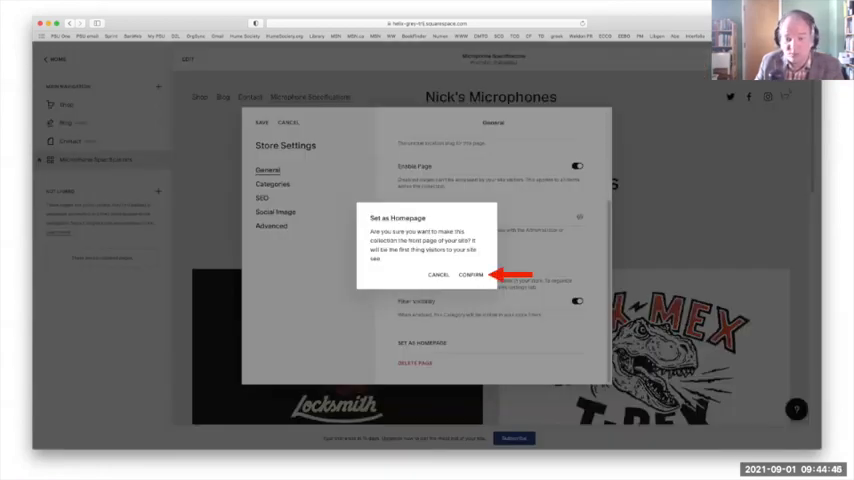
pyautogui.click(470, 276)
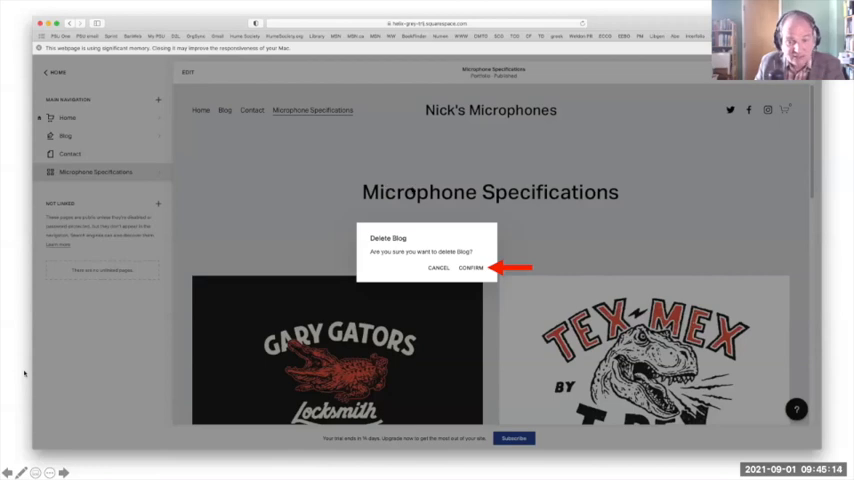
# - Confirm deleting the Blog page, leaving Home, Contact and Microphone Specifications
pyautogui.click(470, 268)
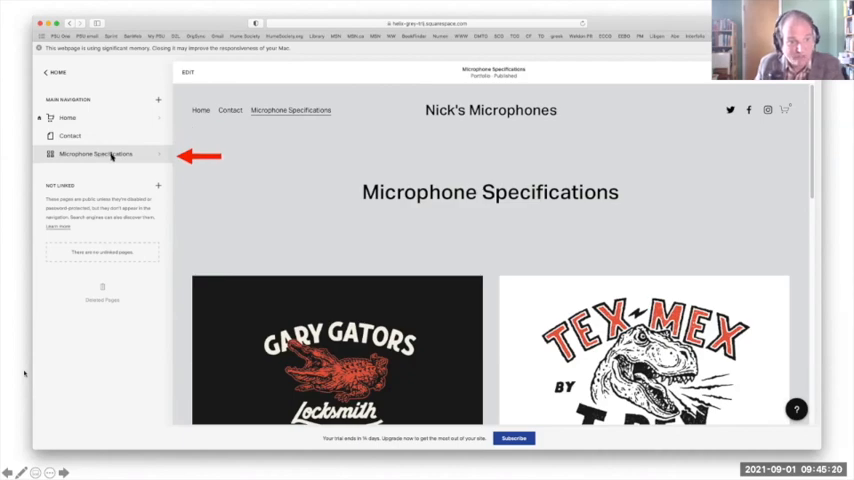
pyautogui.moveTo(348, 214)
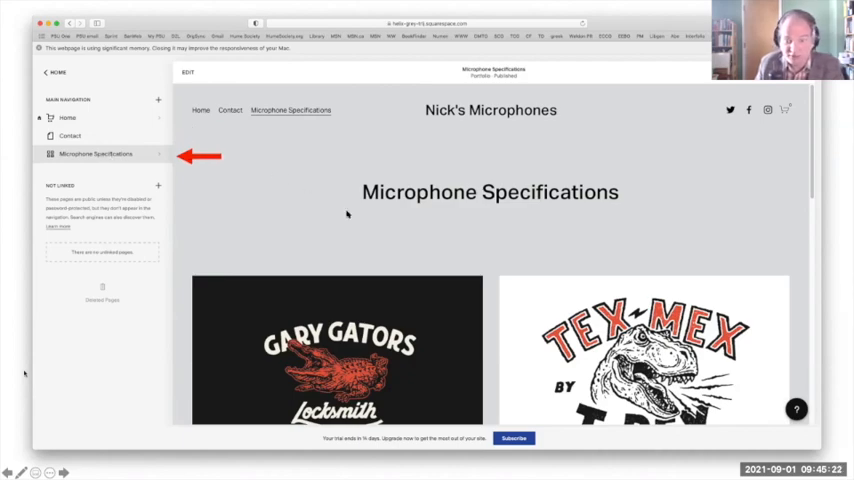